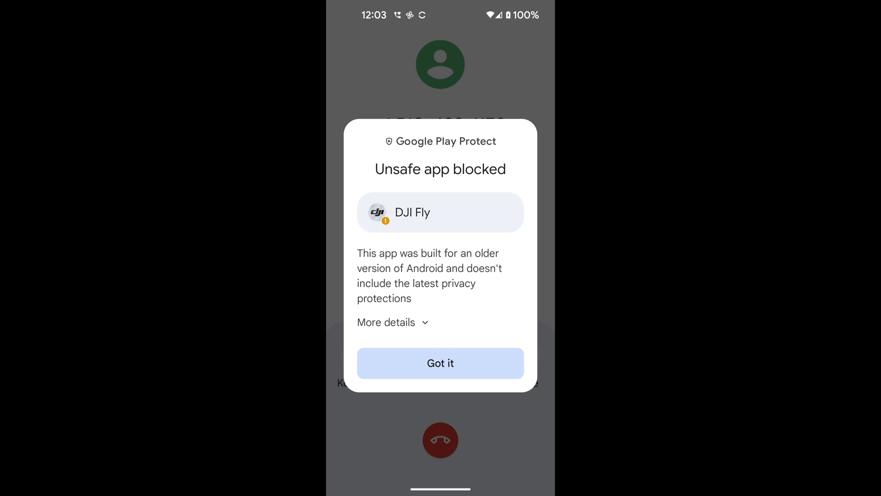
Step: Dismiss the 'Unsafe app blocked' warning about DJI Fly and launch the Google Play Store
{"action": "left_click", "coordinate": [441, 363]}
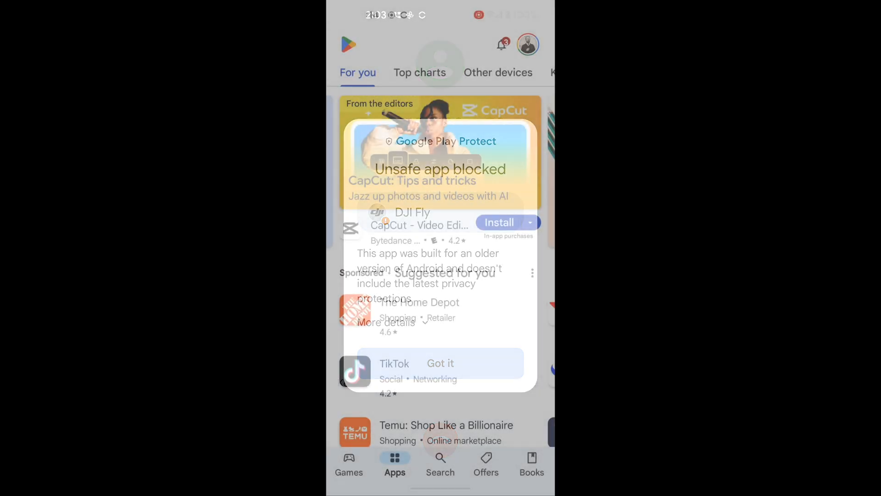
{"action": "left_click", "coordinate": [440, 363]}
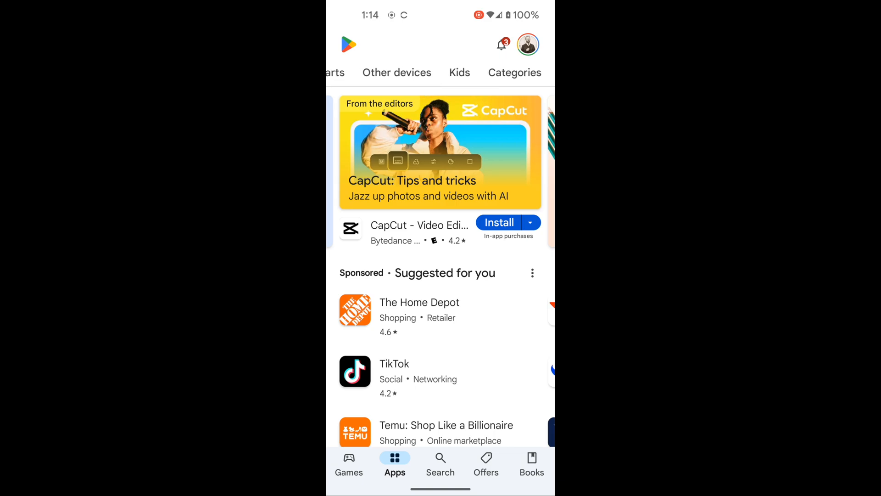
Step: Open the Play Store account menu from the profile picture in the top-right corner
{"action": "left_click", "coordinate": [527, 45]}
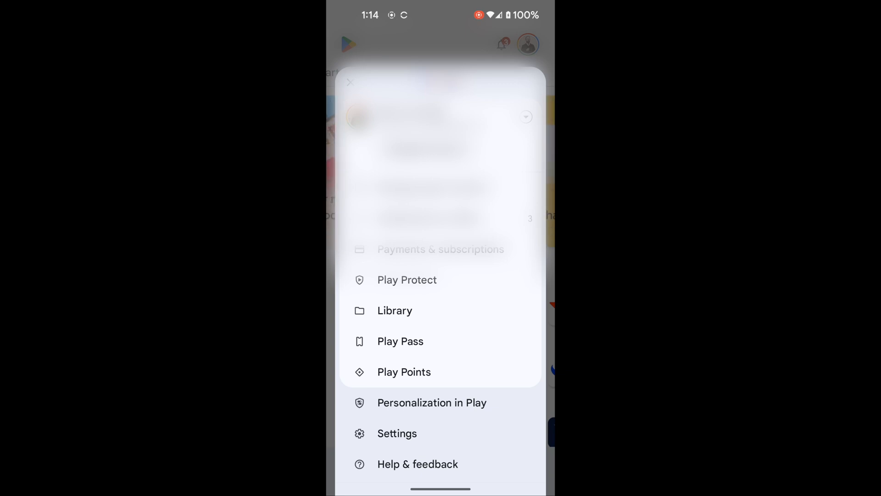
Step: Disable Play Protect's Scan apps, then download DJI Fly's Android APK from dji.com and install it
{"action": "left_click", "coordinate": [407, 280]}
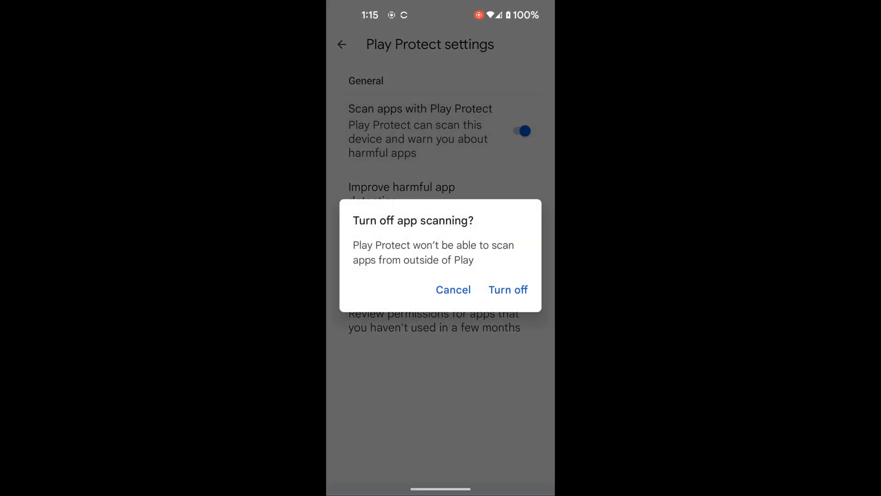
{"action": "left_click", "coordinate": [508, 290]}
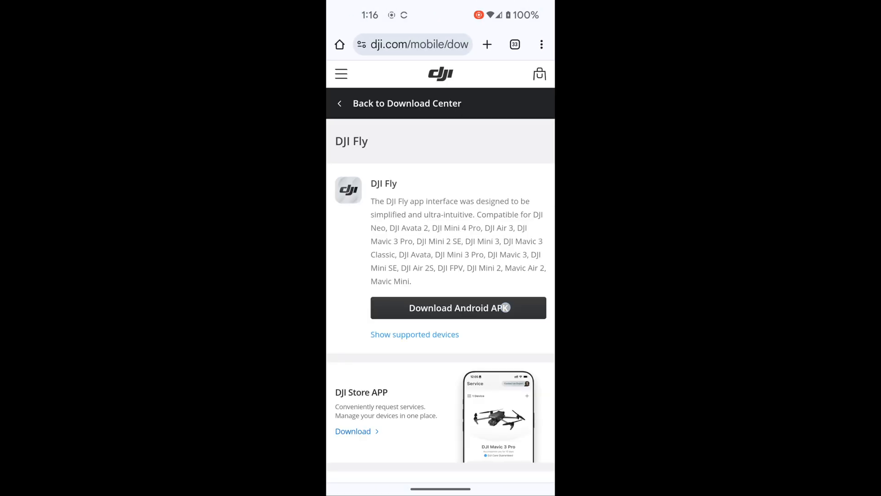
{"action": "left_click", "coordinate": [457, 307]}
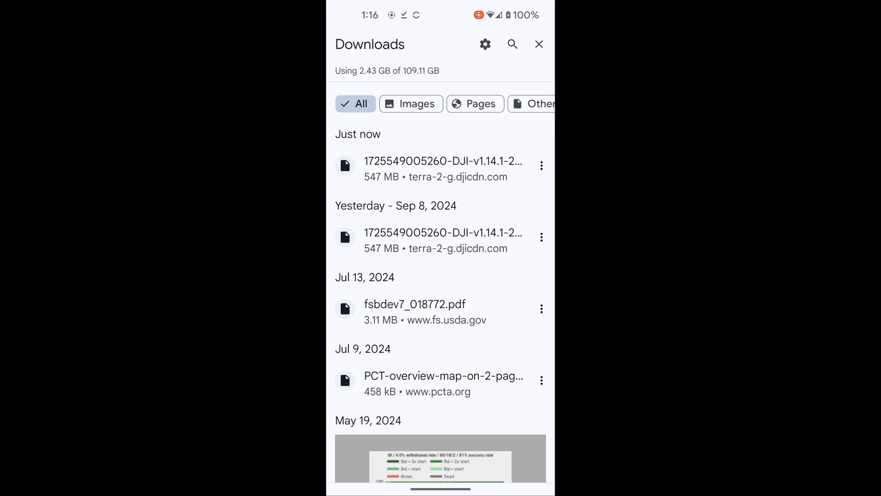
{"action": "left_click", "coordinate": [444, 169]}
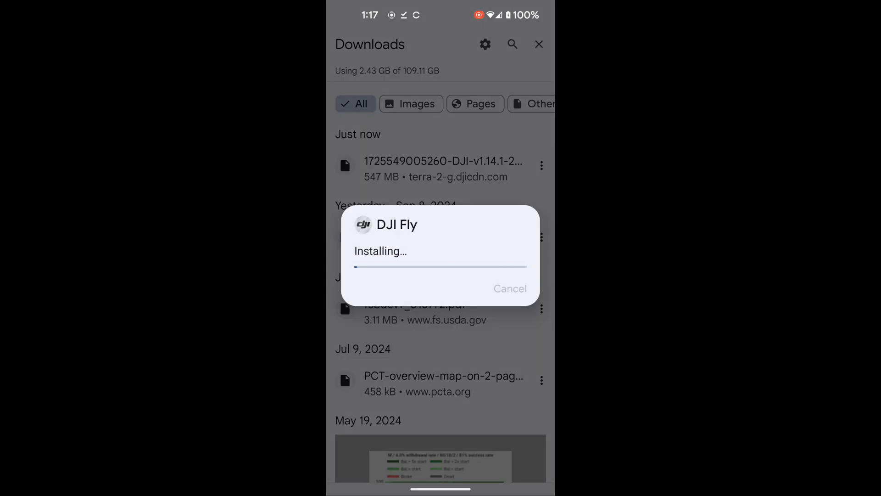